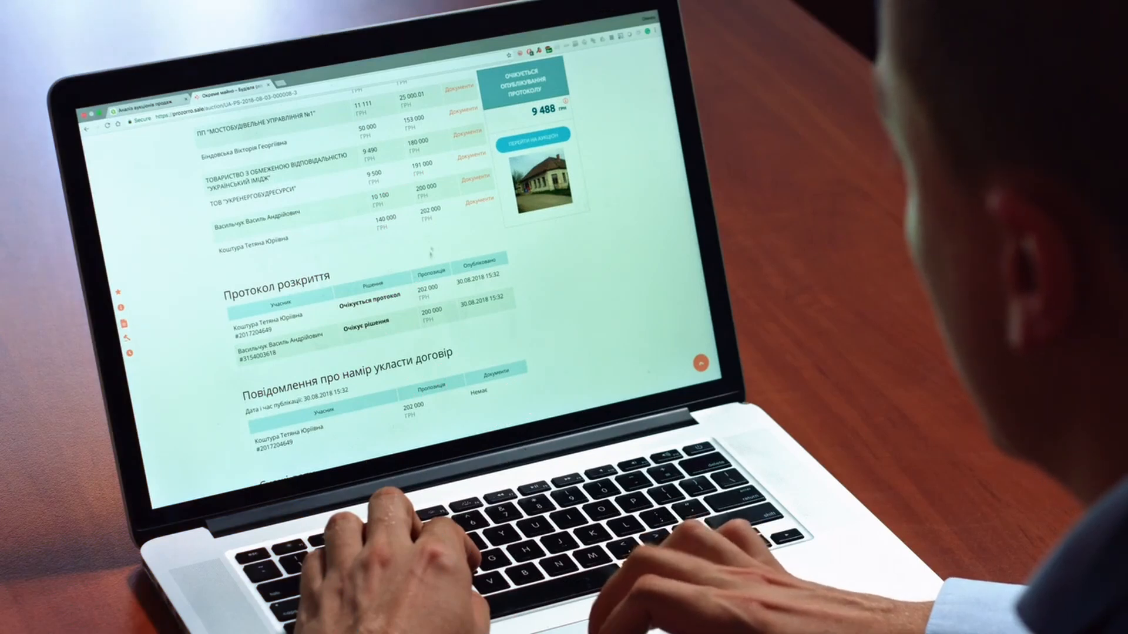
scroll(down, 3)
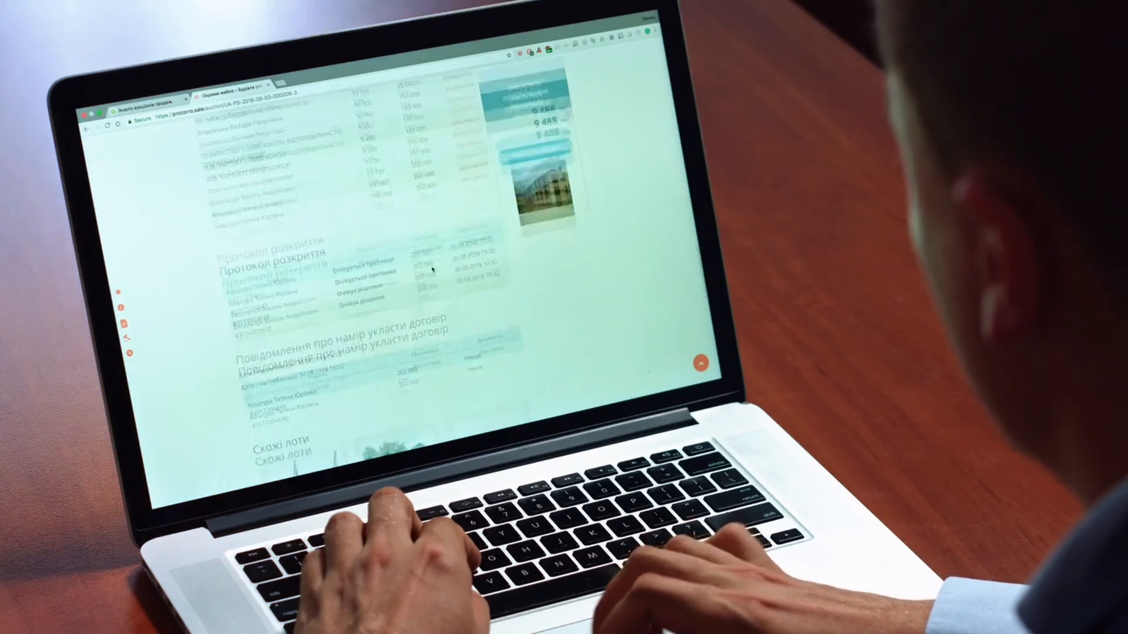